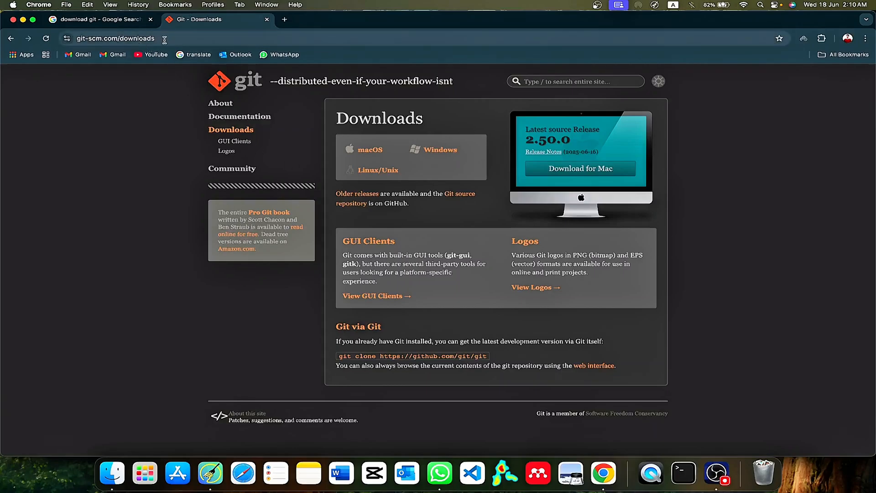
- From Git's downloads page, choose macOS and follow the Homebrew link
{"action": "left_click", "coordinate": [101, 19]}
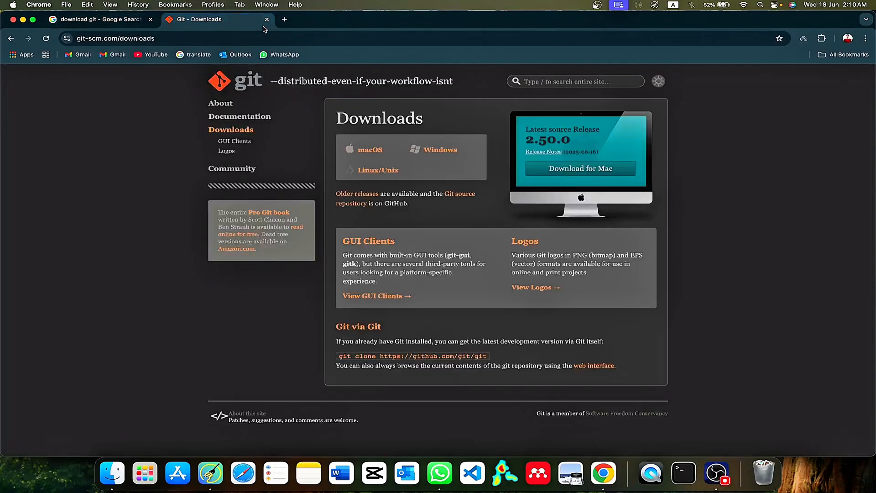
{"action": "mouse_move", "coordinate": [370, 148]}
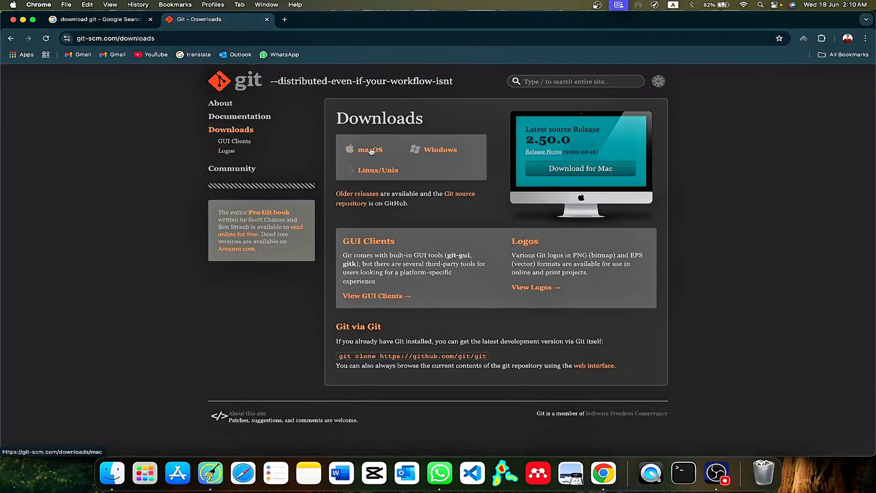
{"action": "left_click", "coordinate": [370, 148]}
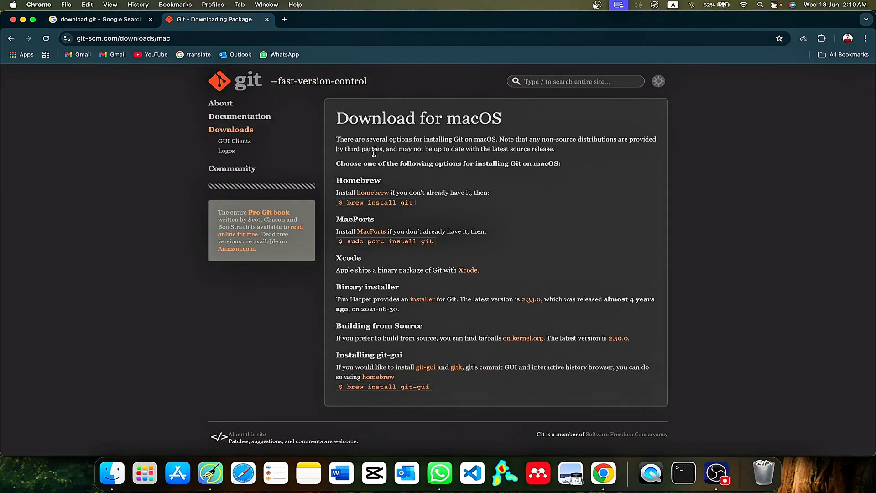
{"action": "left_click", "coordinate": [372, 193]}
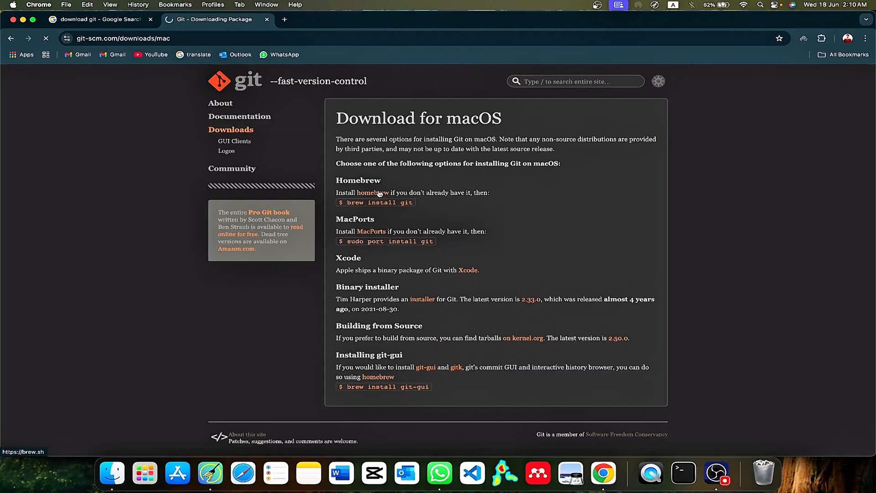
- Copy the Homebrew install command from brew.sh and bring up Spotlight search
{"action": "left_click", "coordinate": [372, 192]}
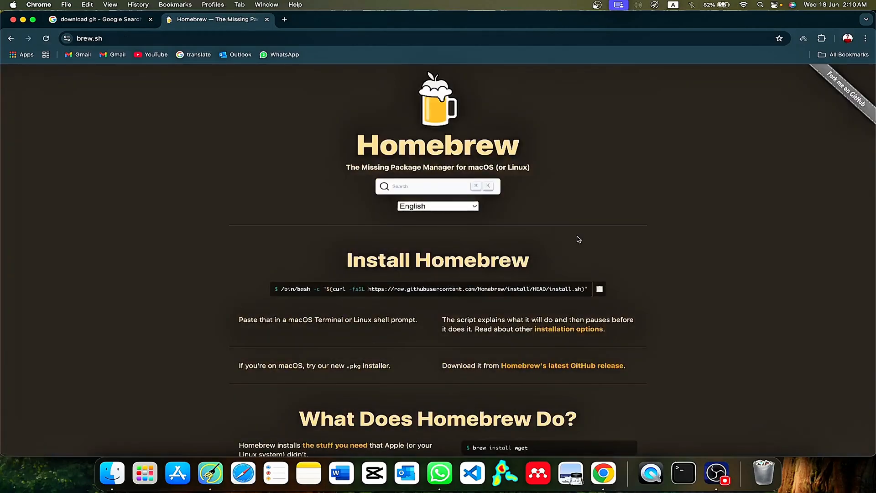
{"action": "mouse_move", "coordinate": [587, 241]}
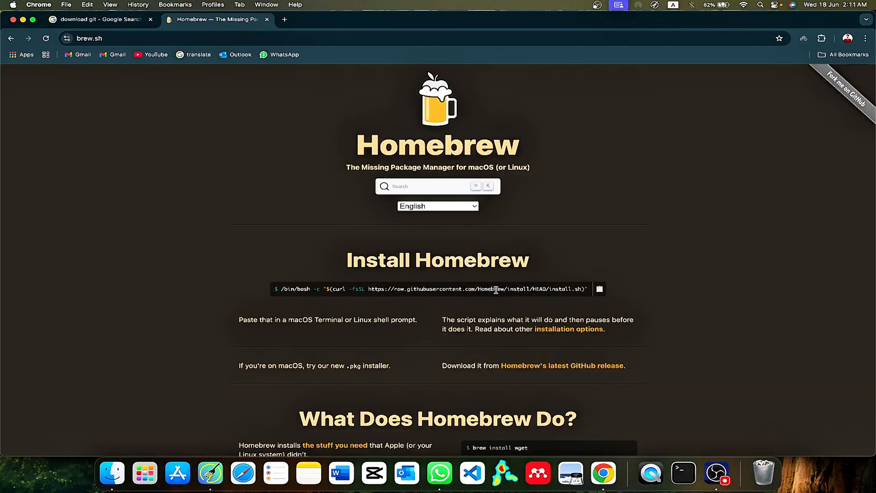
{"action": "left_click", "coordinate": [598, 289]}
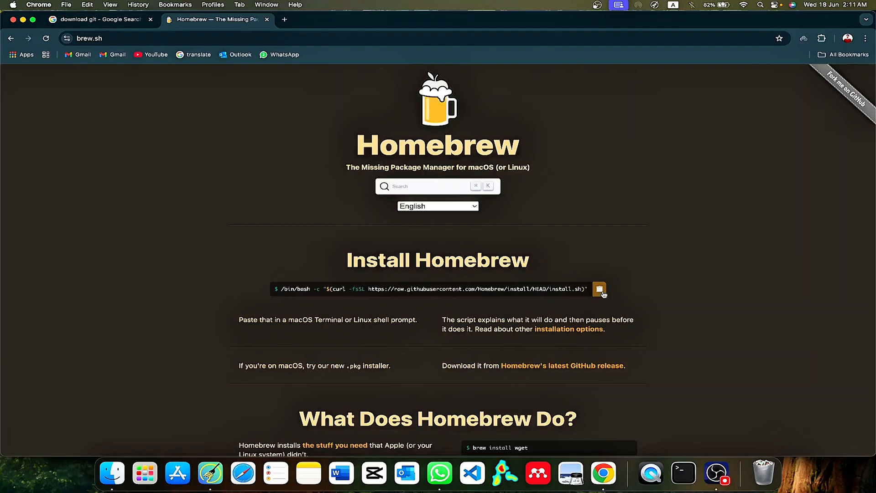
{"action": "key", "text": "cmd+space"}
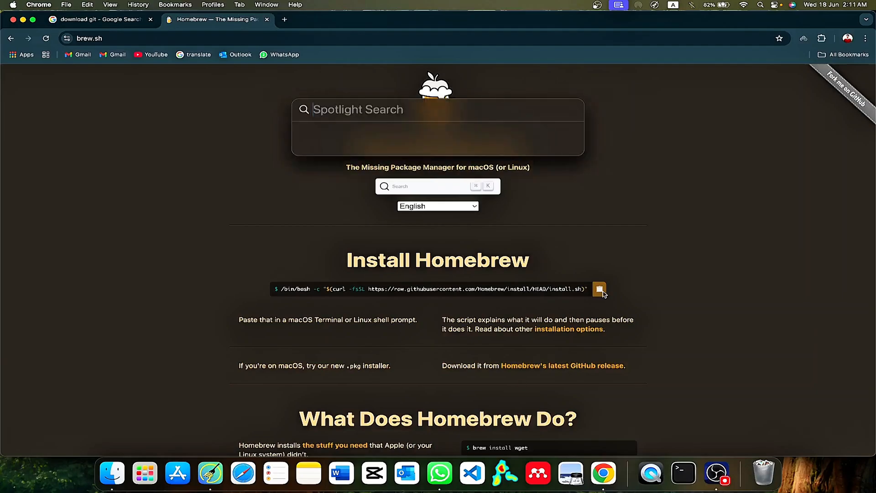
- Run the pasted Homebrew install script in Terminal, authorise with the password and continue
{"action": "left_click", "coordinate": [683, 474]}
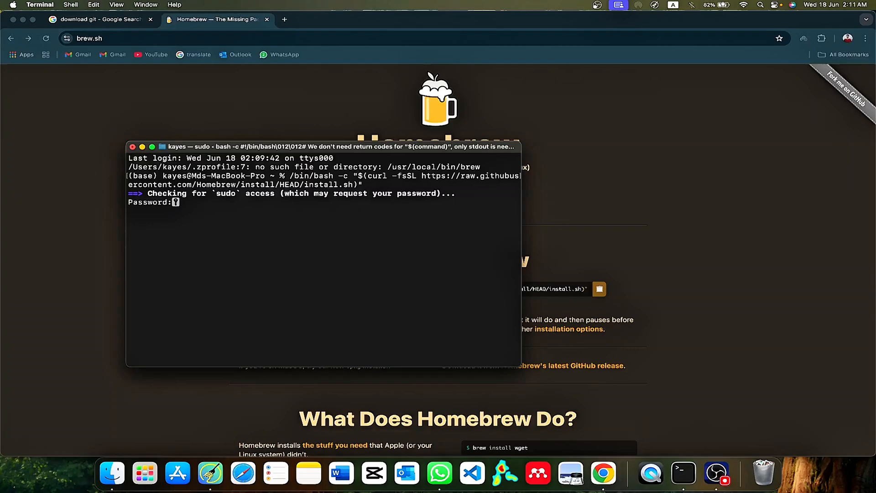
{"action": "key", "text": "Return"}
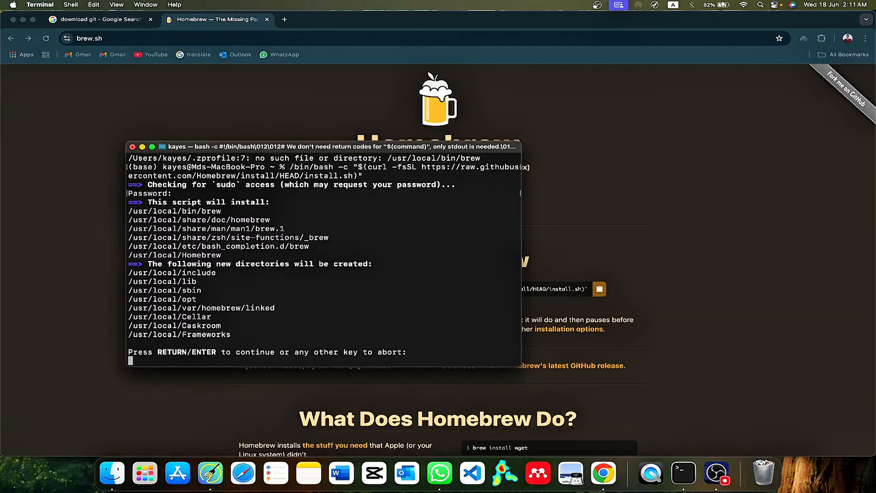
{"action": "key", "text": "Return"}
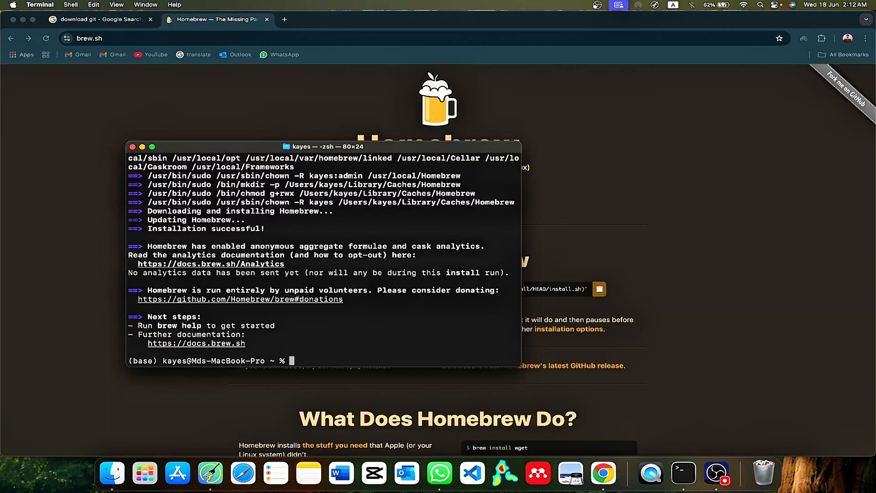
- Run brew --version, reporting Homebrew 4.5.7, and begin the brew install command
{"action": "type", "text": "br"}
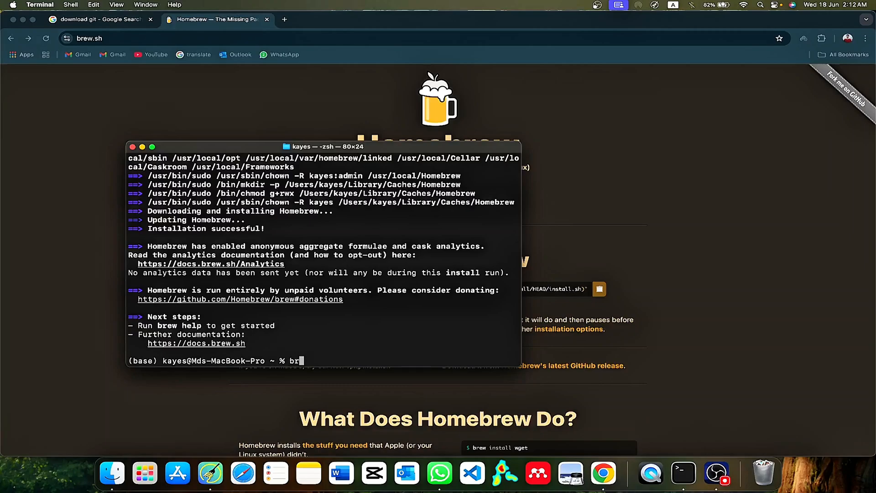
{"action": "type", "text": "ew --v"}
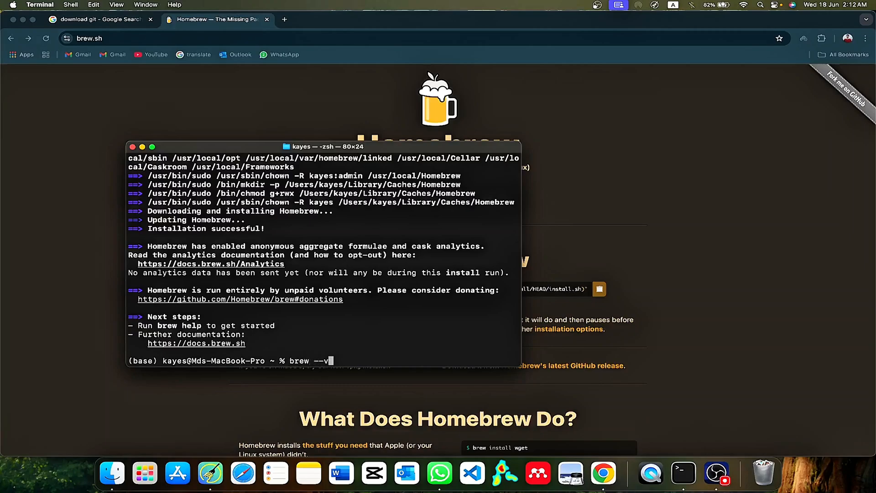
{"action": "type", "text": "eri"}
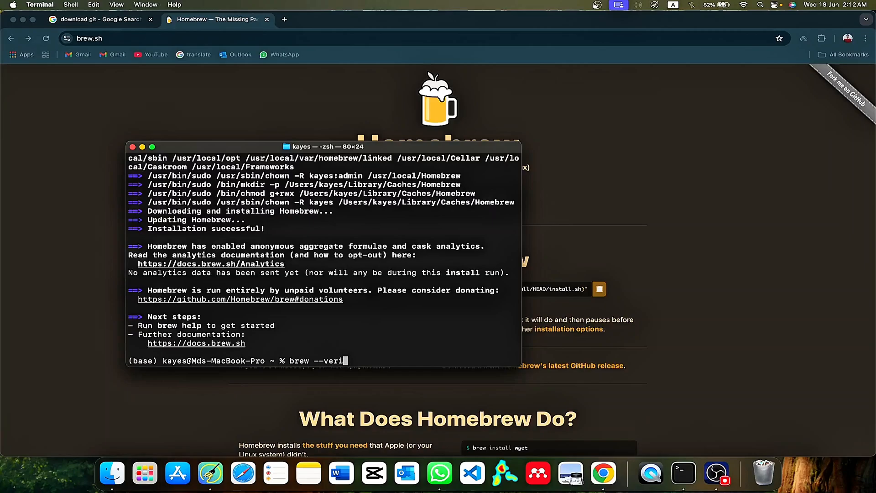
{"action": "type", "text": "sion"}
{"action": "key", "text": "Return"}
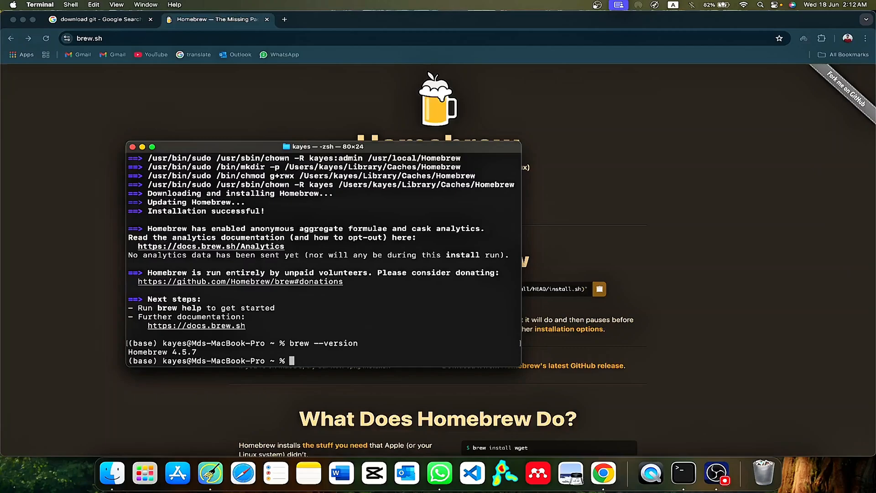
{"action": "type", "text": "brew int"}
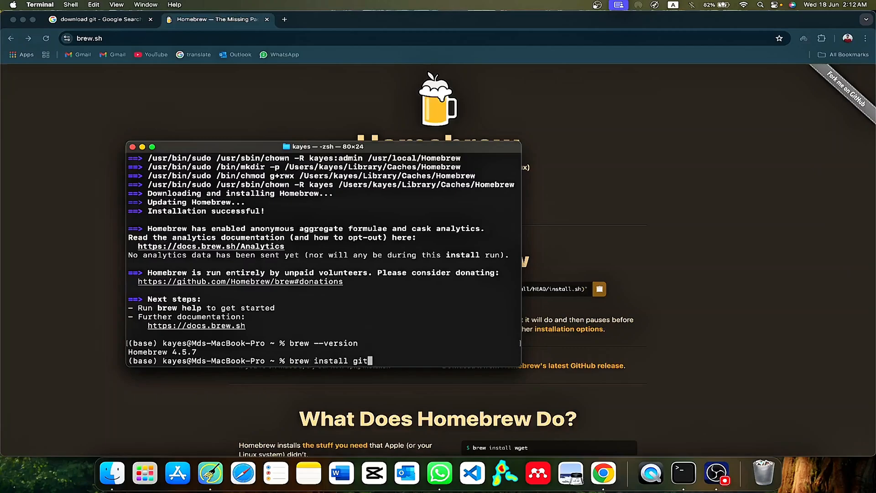
- Run brew install git, pouring git 2.50.0 and its pcre2 dependency
{"action": "key", "text": "Return"}
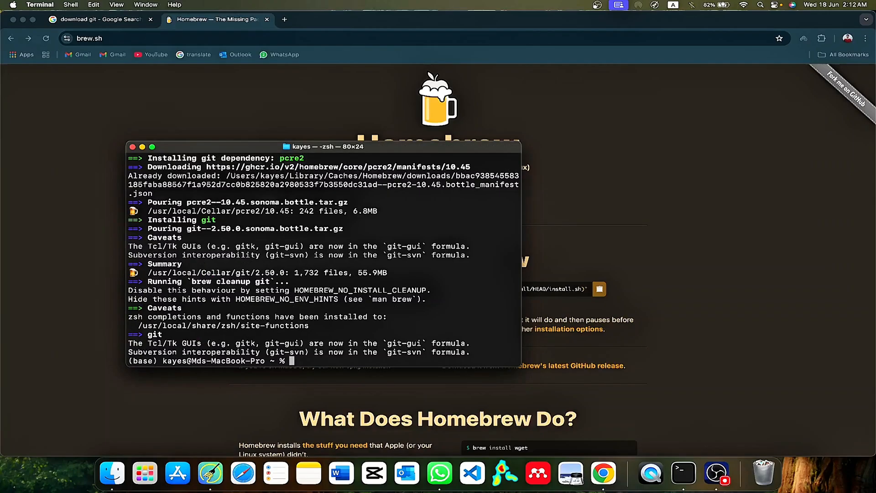
- Run git --version, which reports git version 2.39.5 (Apple Git-154)
{"action": "type", "text": "git --ve"}
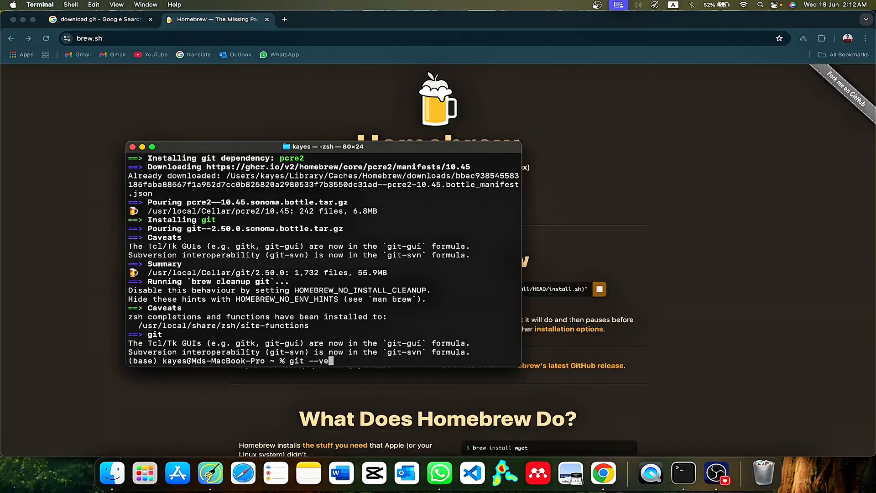
{"action": "key", "text": "Return"}
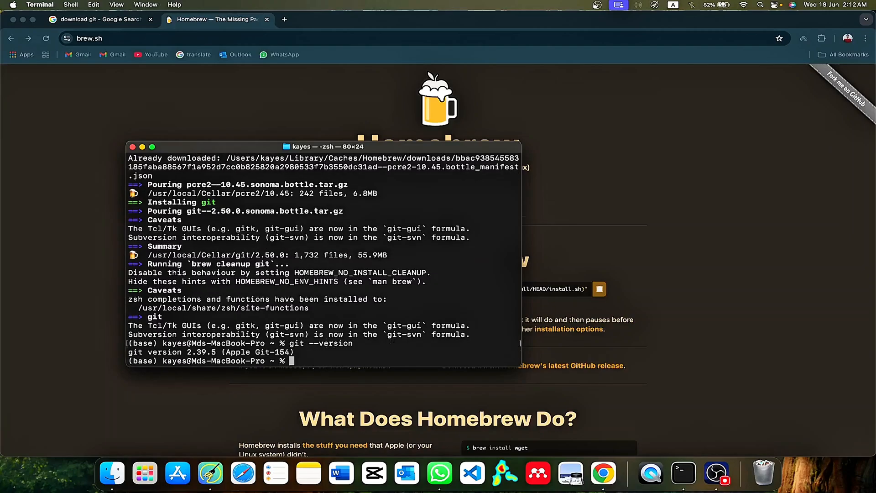